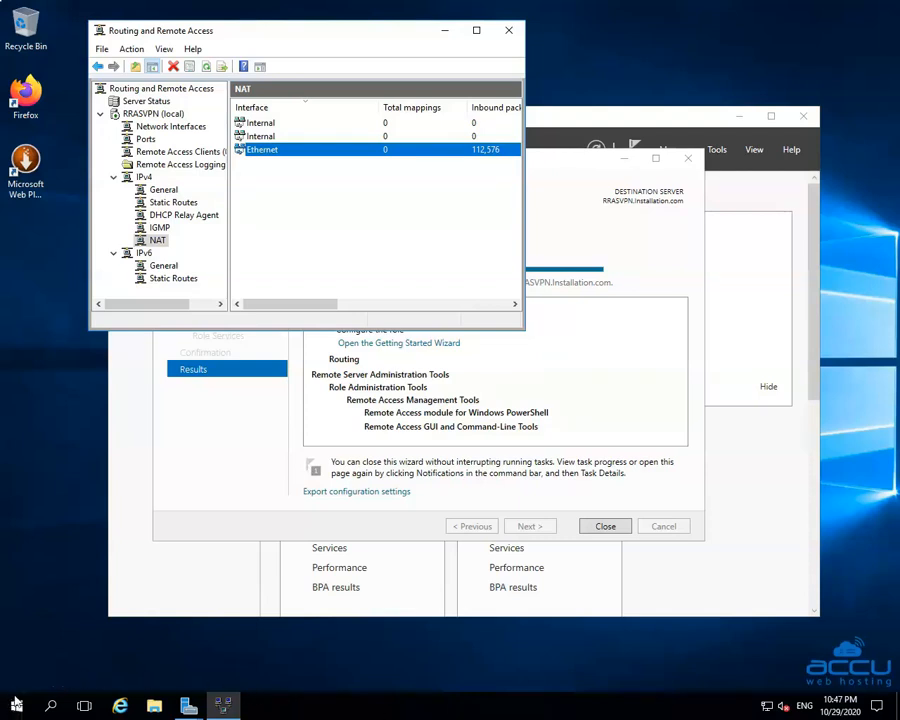
Bring up the Start menu with the installed apps and tools.
left_click(8, 704)
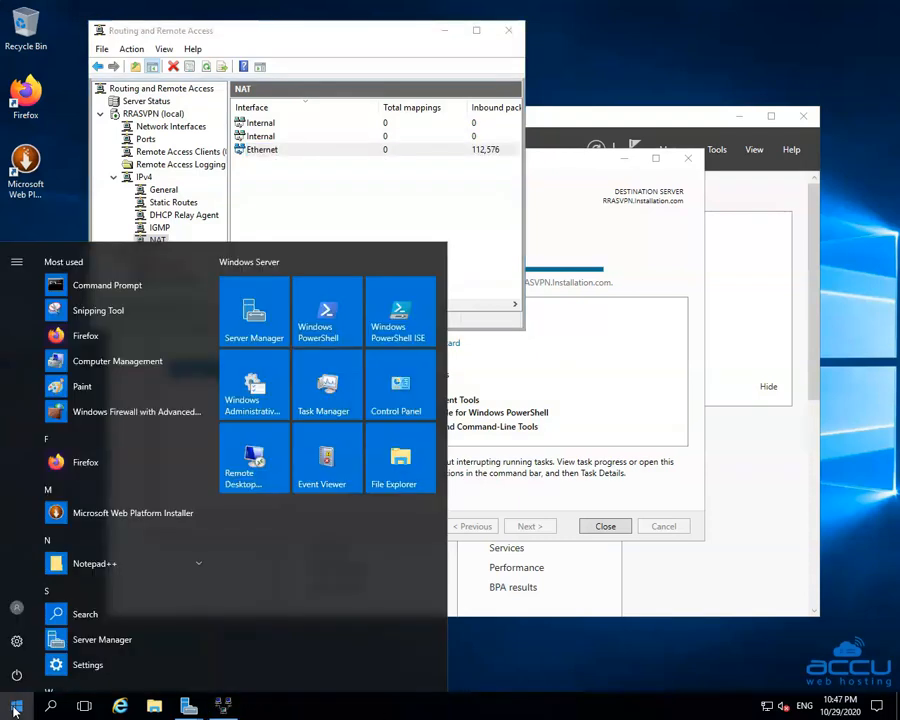
mouse_move(252, 390)
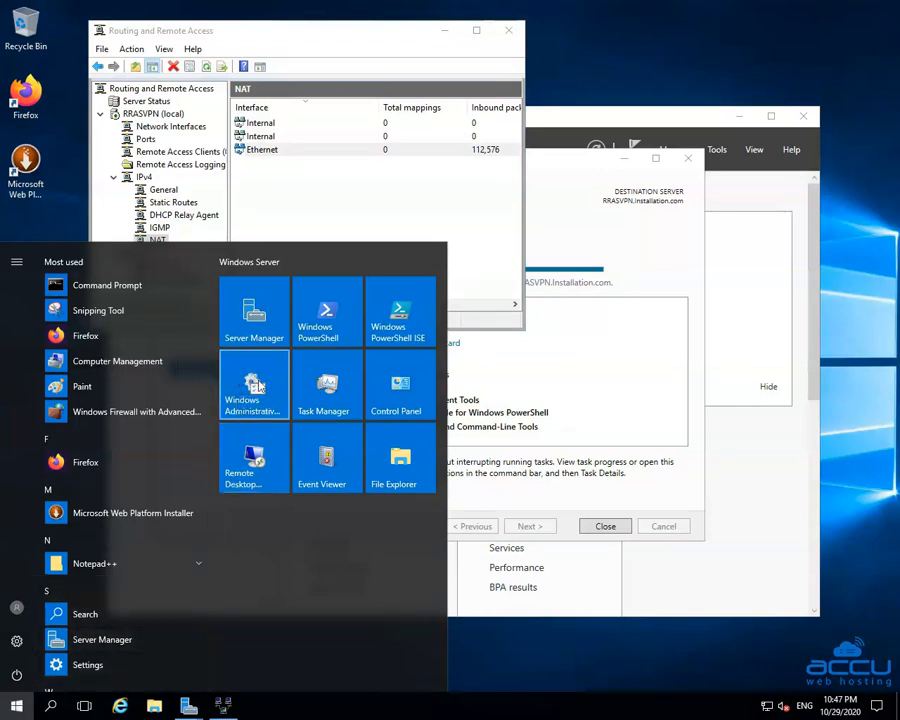
mouse_move(252, 384)
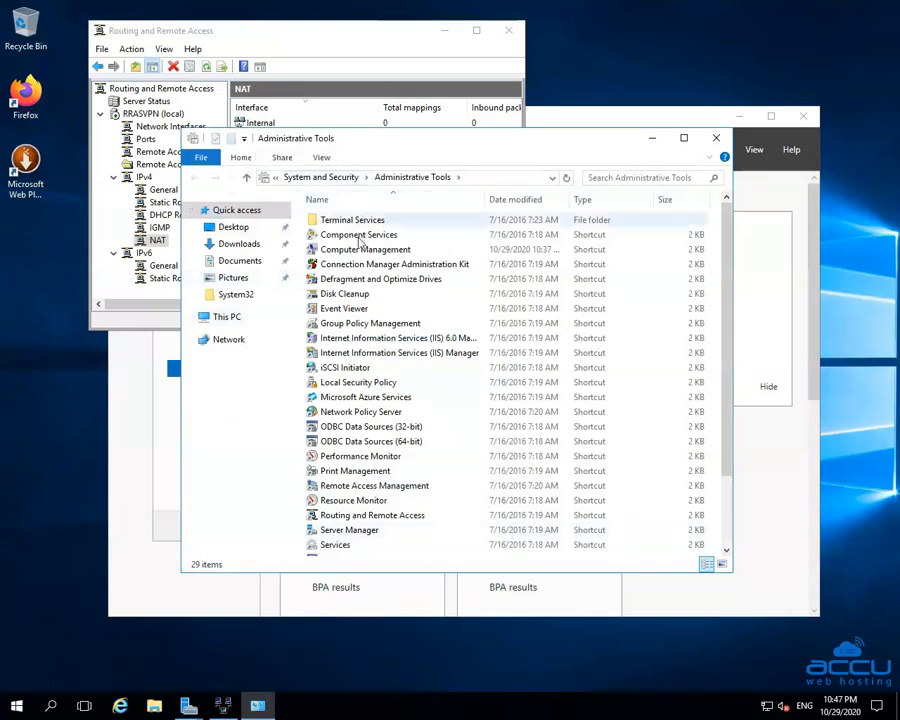
Launch Computer Management from its shortcut in the Administrative Tools folder.
left_click(364, 248)
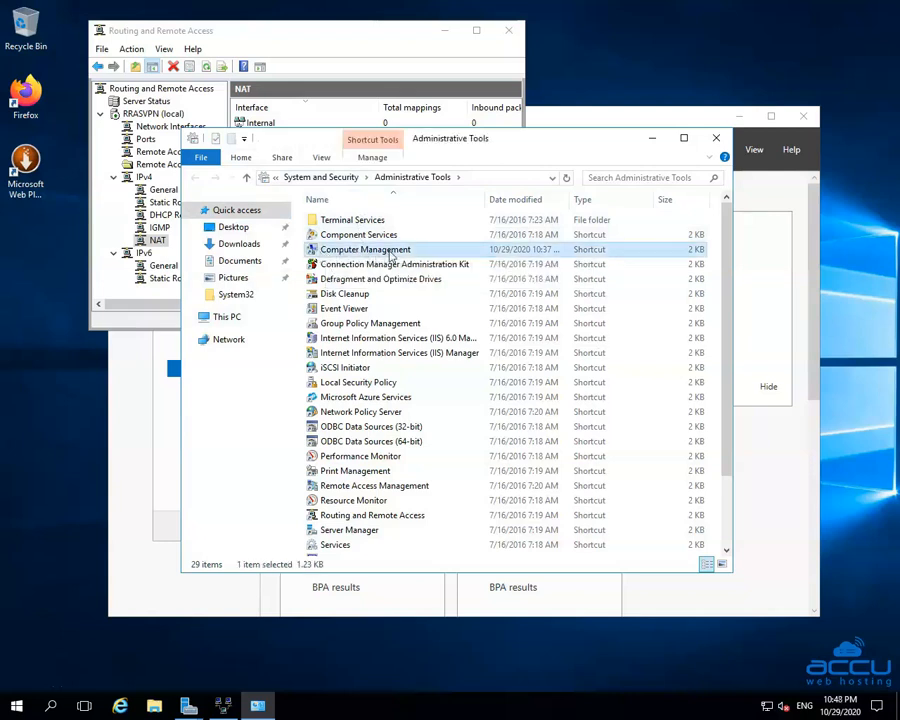
mouse_move(364, 248)
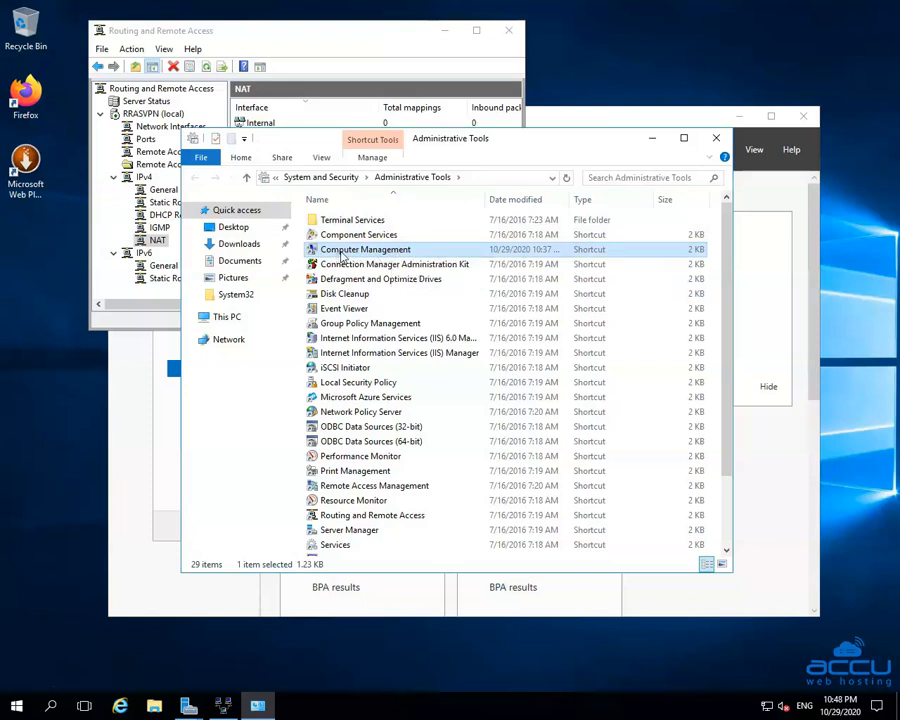
right_click(364, 248)
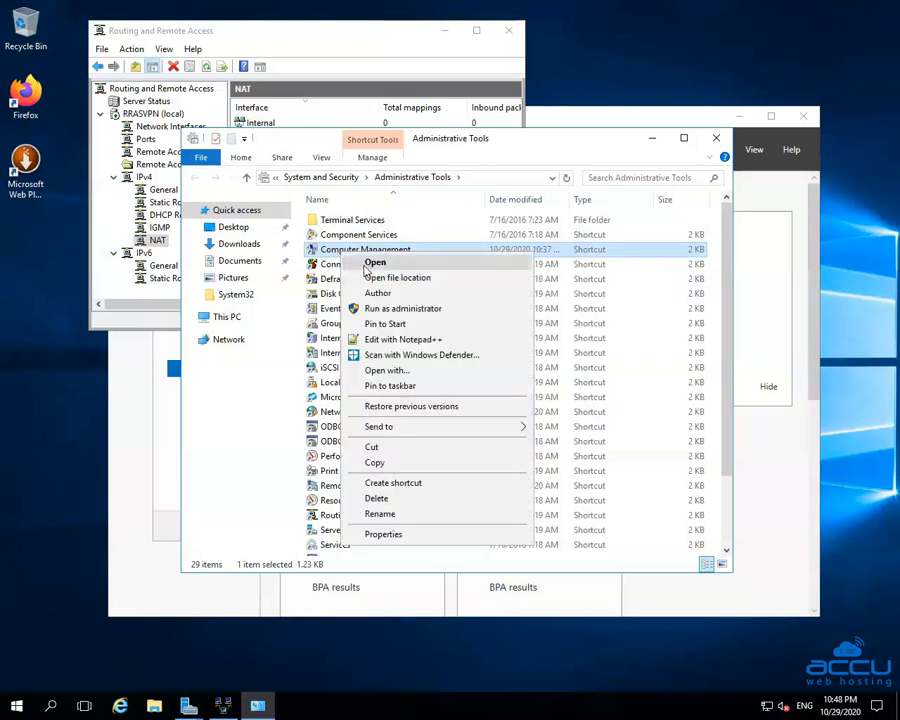
mouse_move(390, 262)
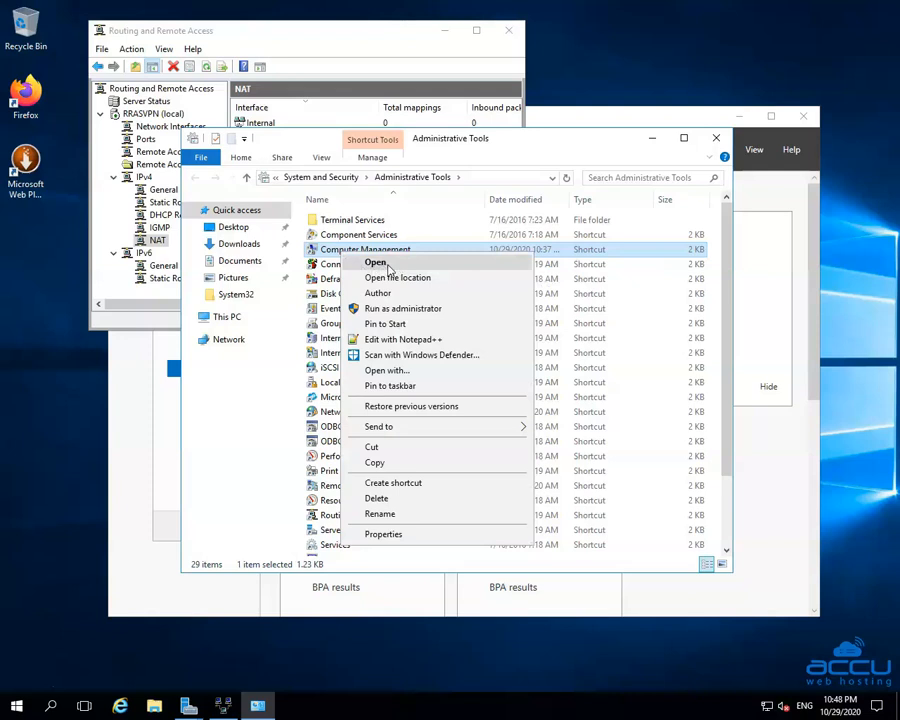
left_click(376, 262)
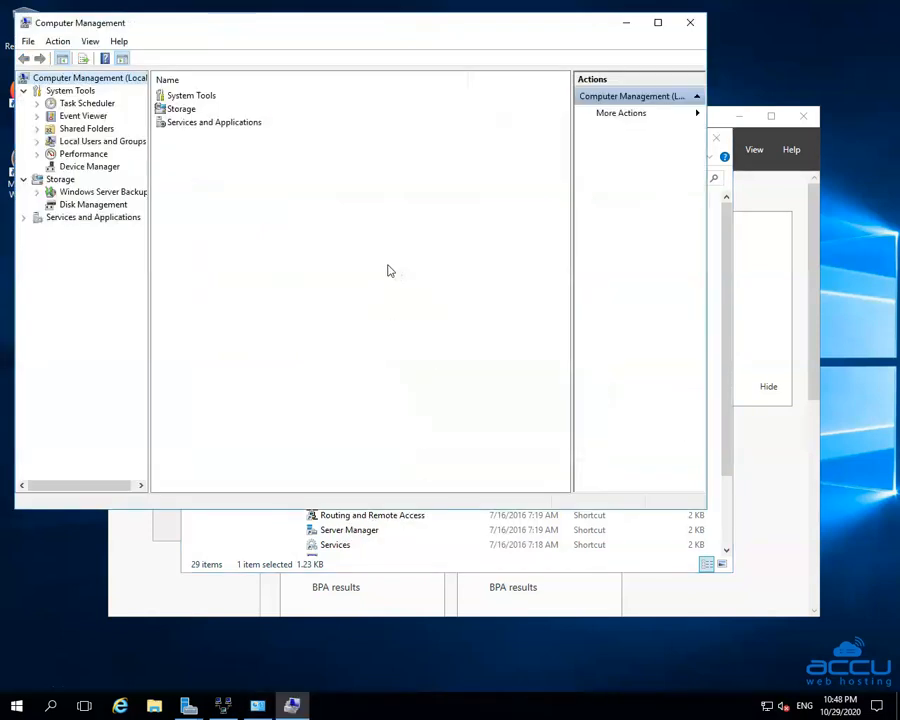
mouse_move(104, 352)
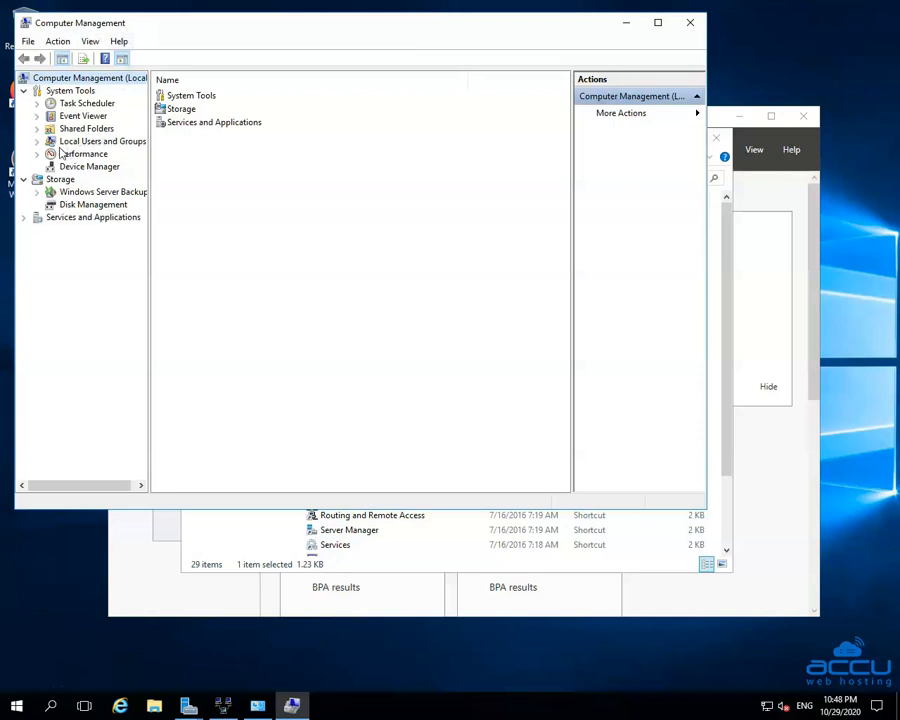
mouse_move(104, 154)
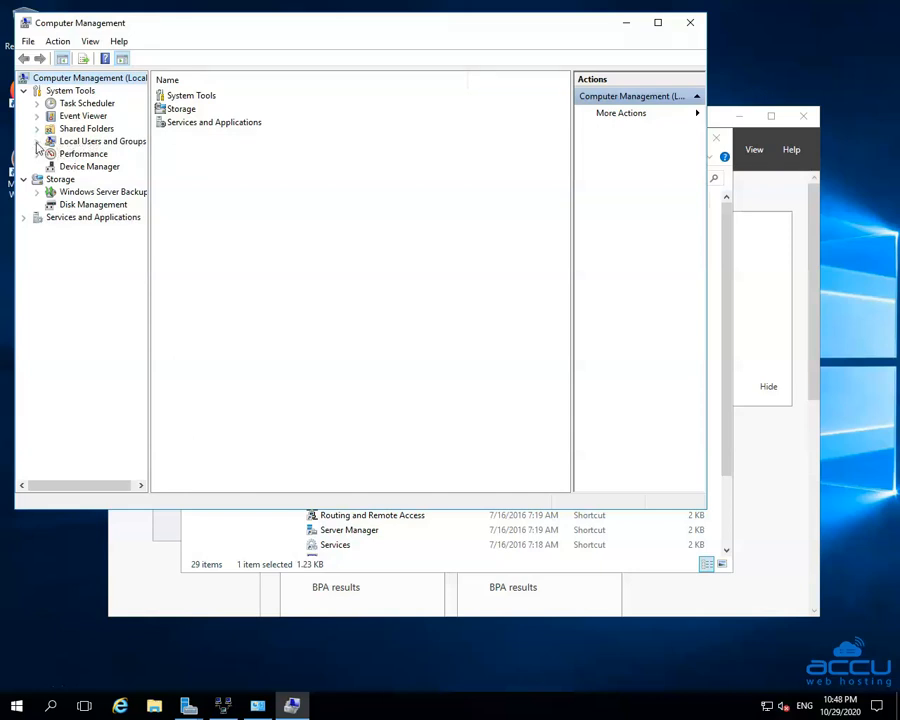
Expand Local Users and Groups and show the Users list of local accounts.
left_click(36, 140)
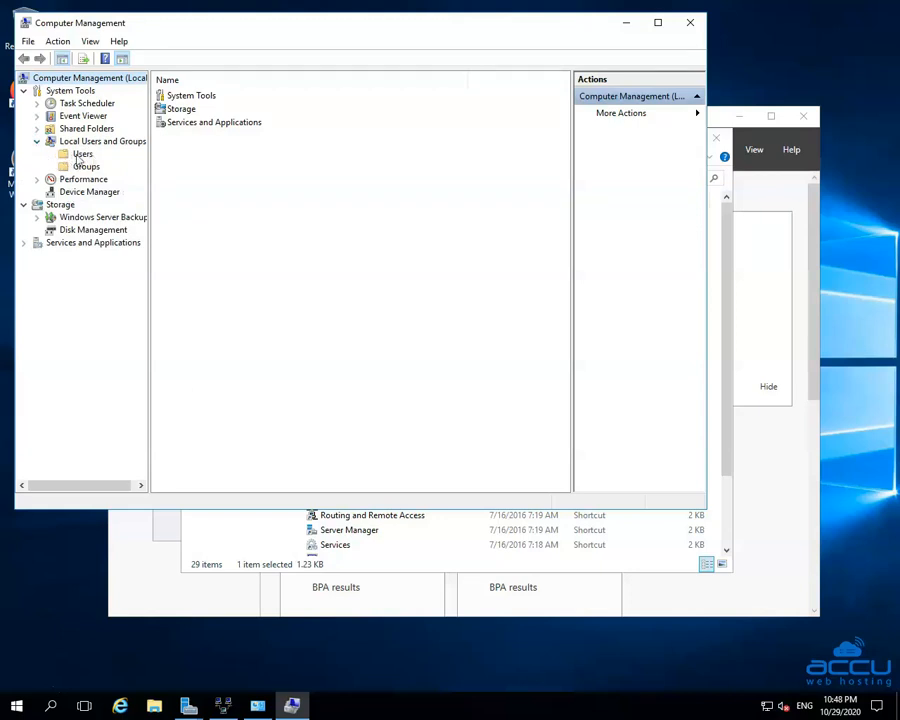
left_click(80, 152)
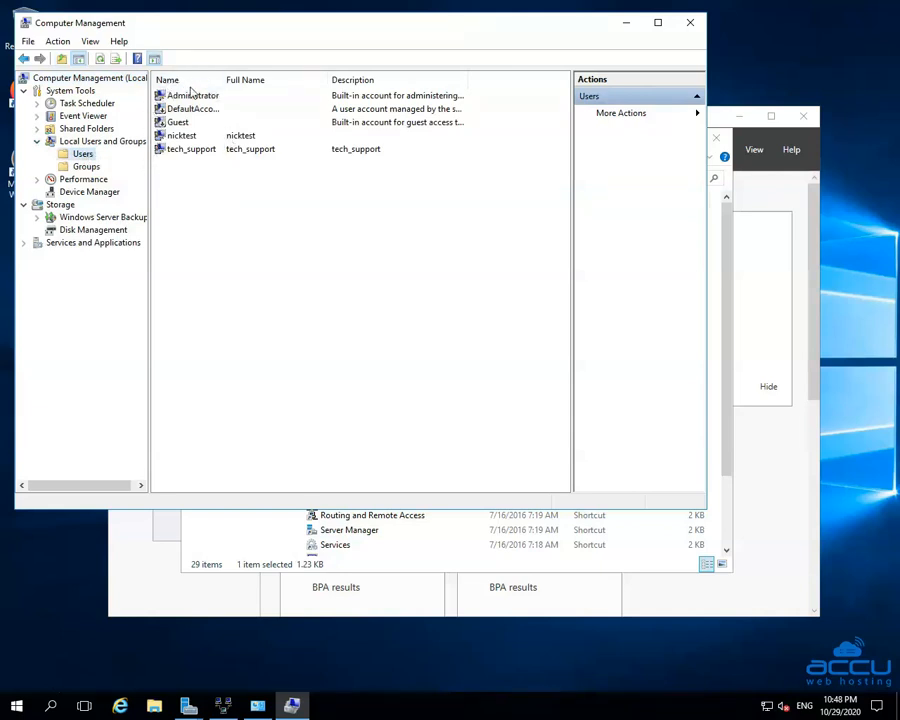
mouse_move(192, 120)
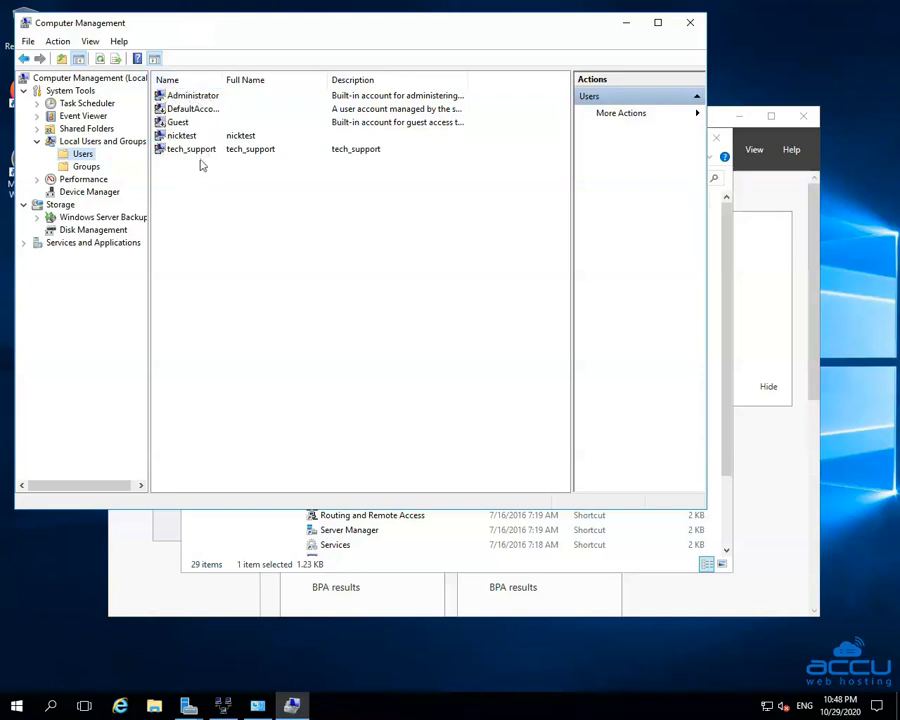
mouse_move(192, 176)
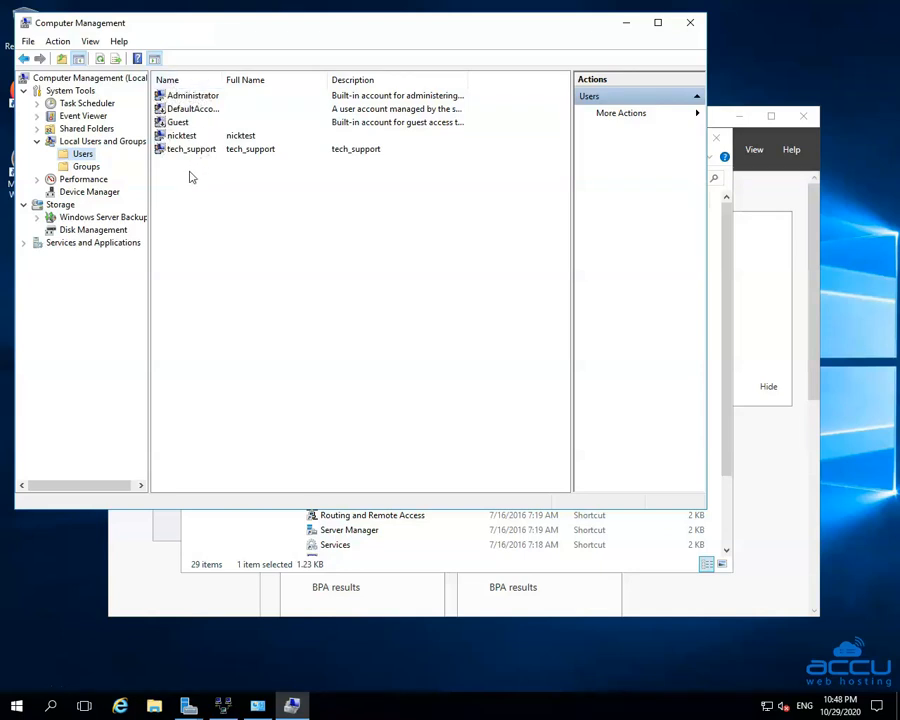
mouse_move(172, 144)
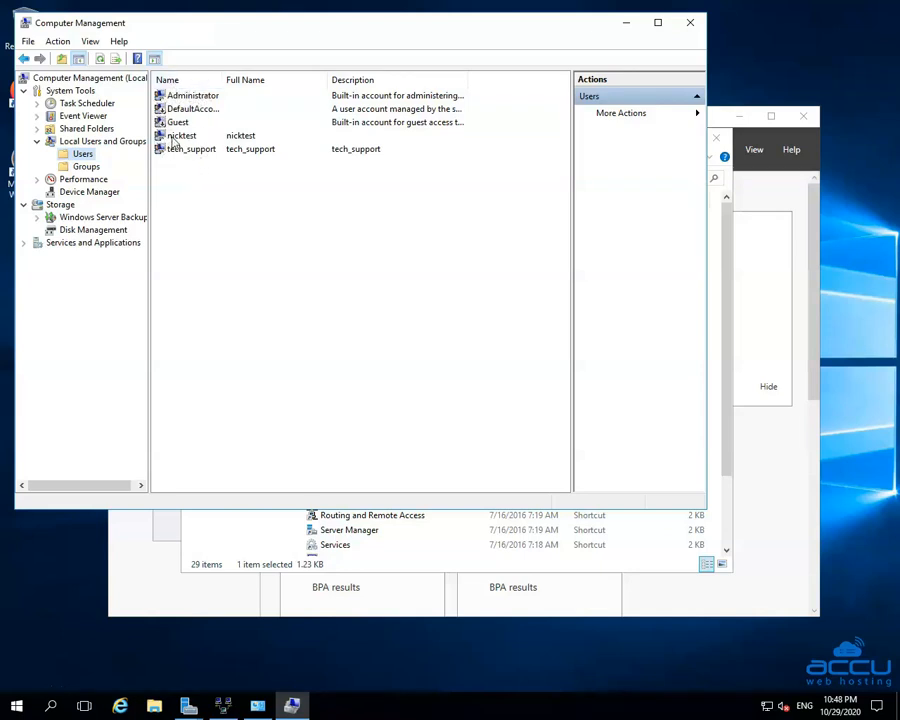
Select the nicktest account and bring up its actions menu.
left_click(180, 136)
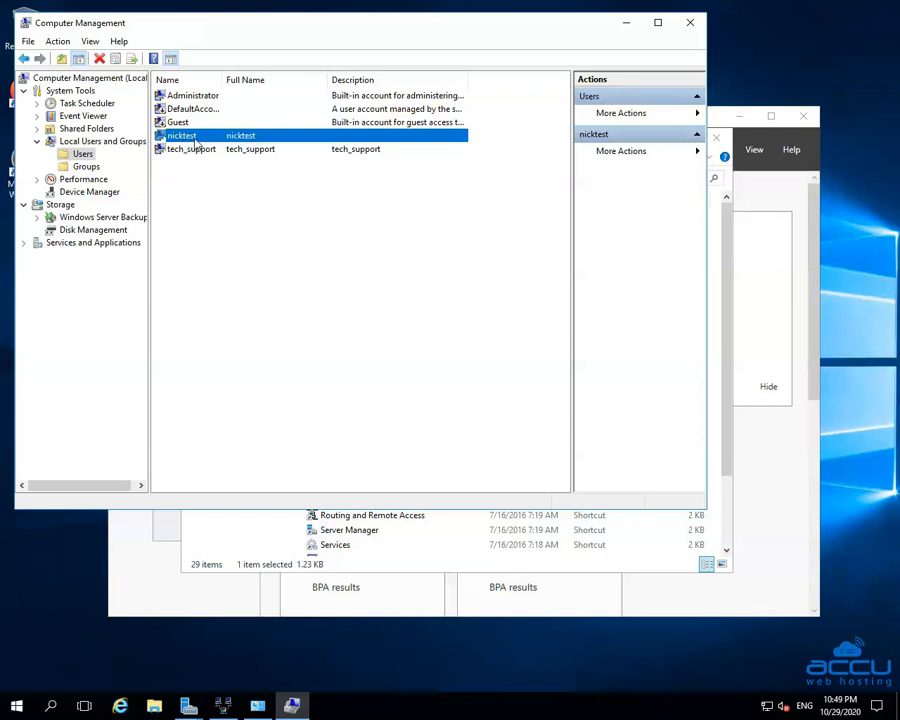
right_click(180, 136)
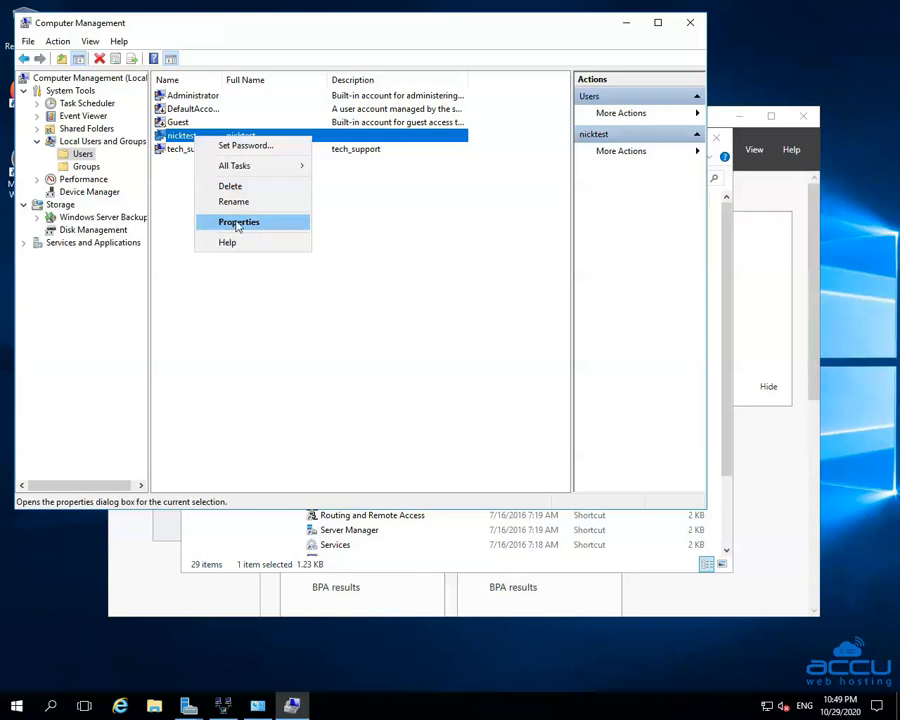
Bring up the nicktest Properties dialog on its General tab.
left_click(238, 220)
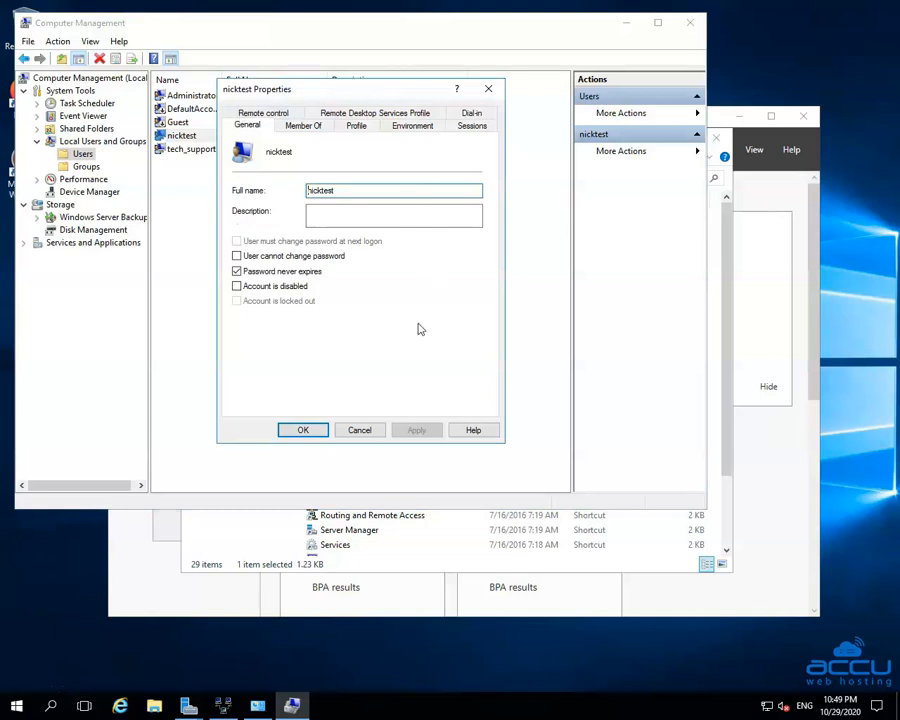
mouse_move(284, 96)
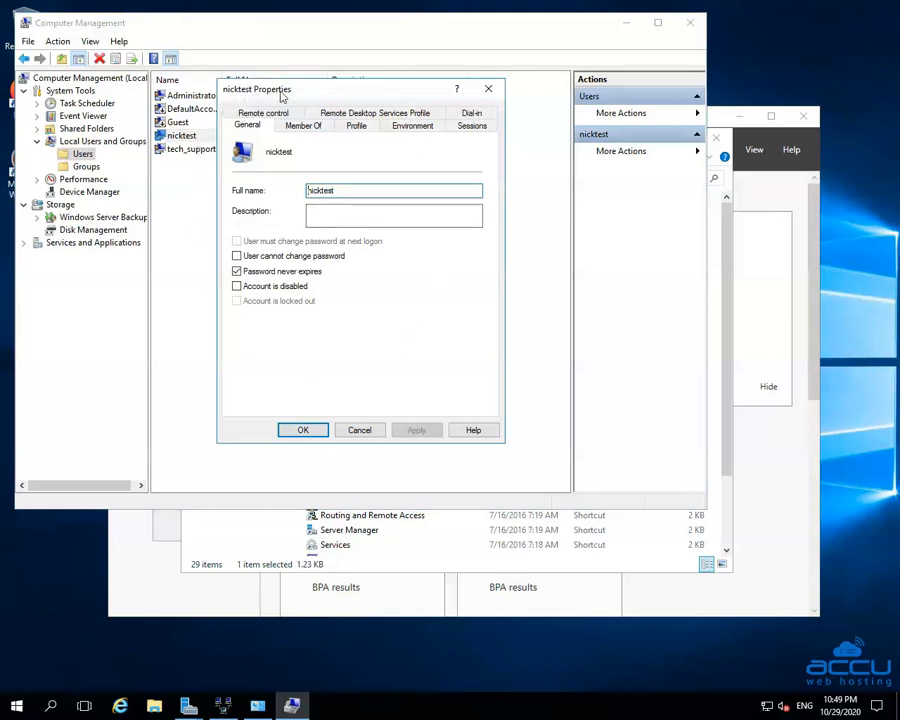
mouse_move(320, 104)
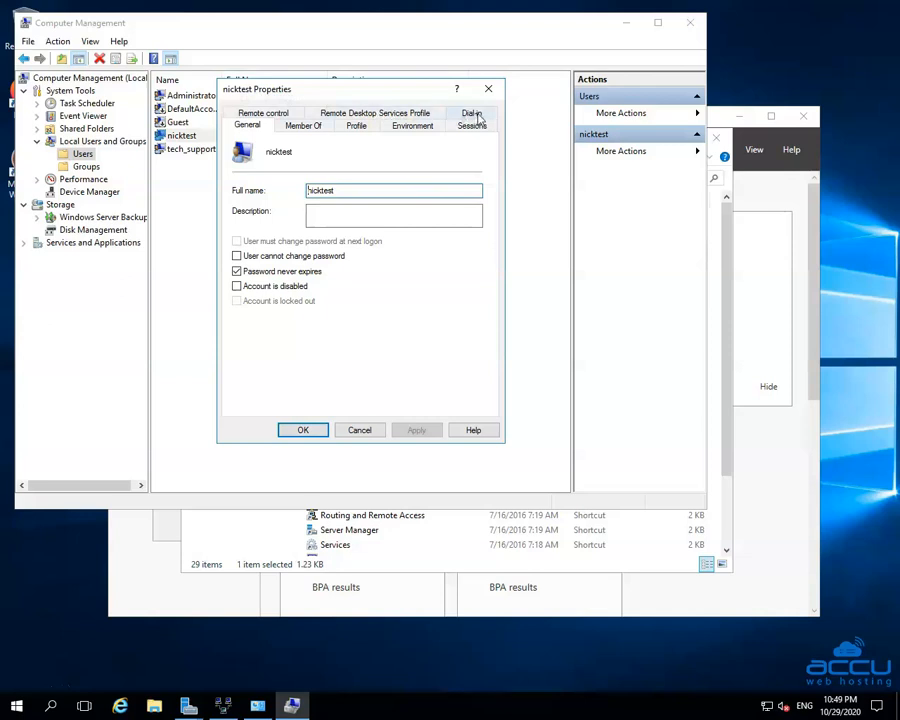
mouse_move(462, 120)
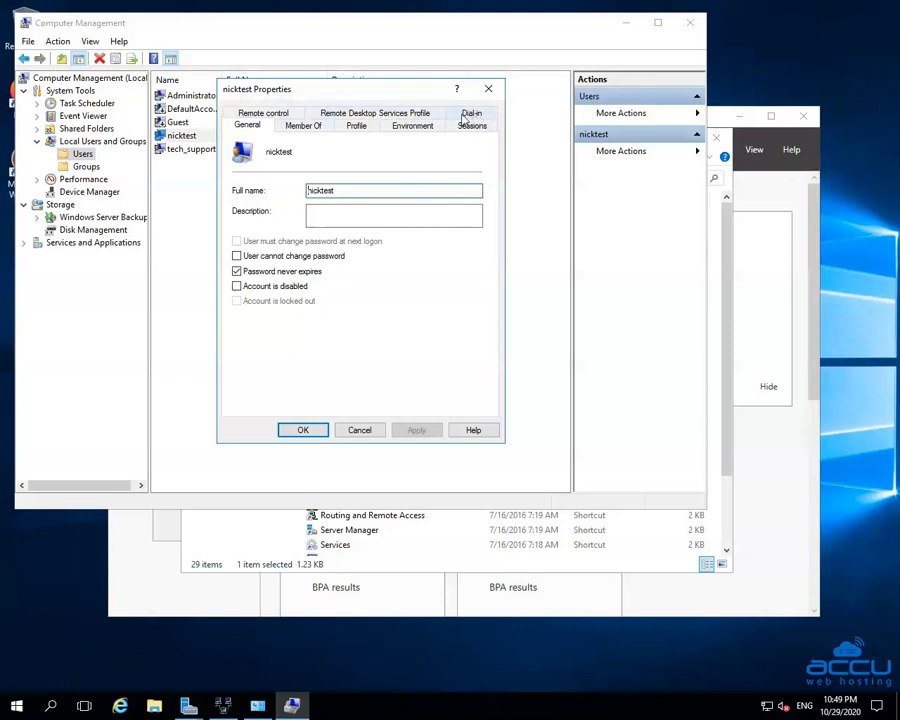
Set nicktest's Dial-in network access permission to Allow access, apply and confirm.
left_click(472, 124)
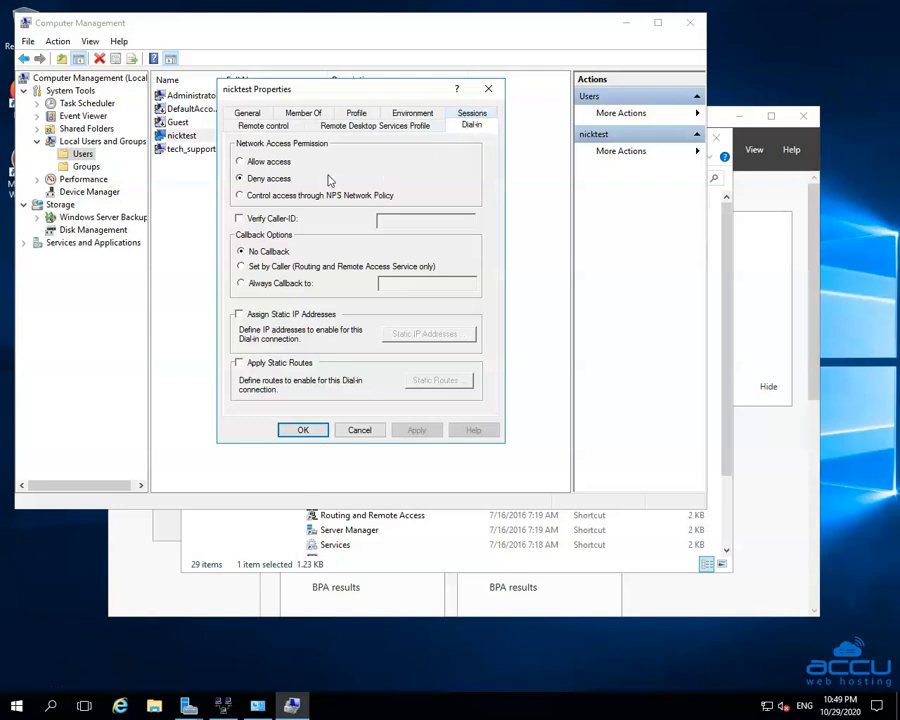
mouse_move(240, 160)
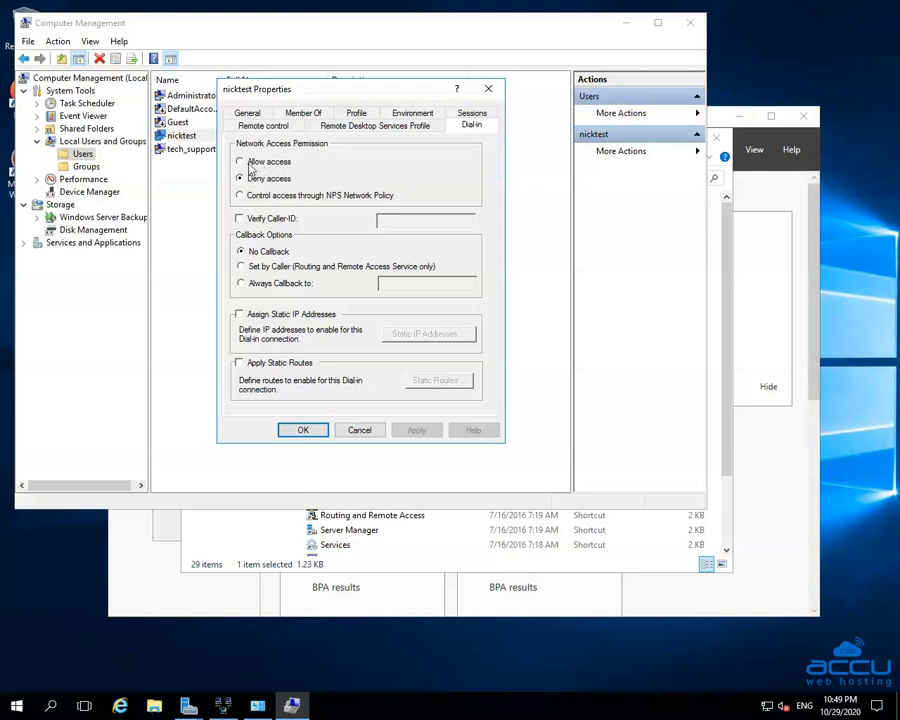
left_click(240, 160)
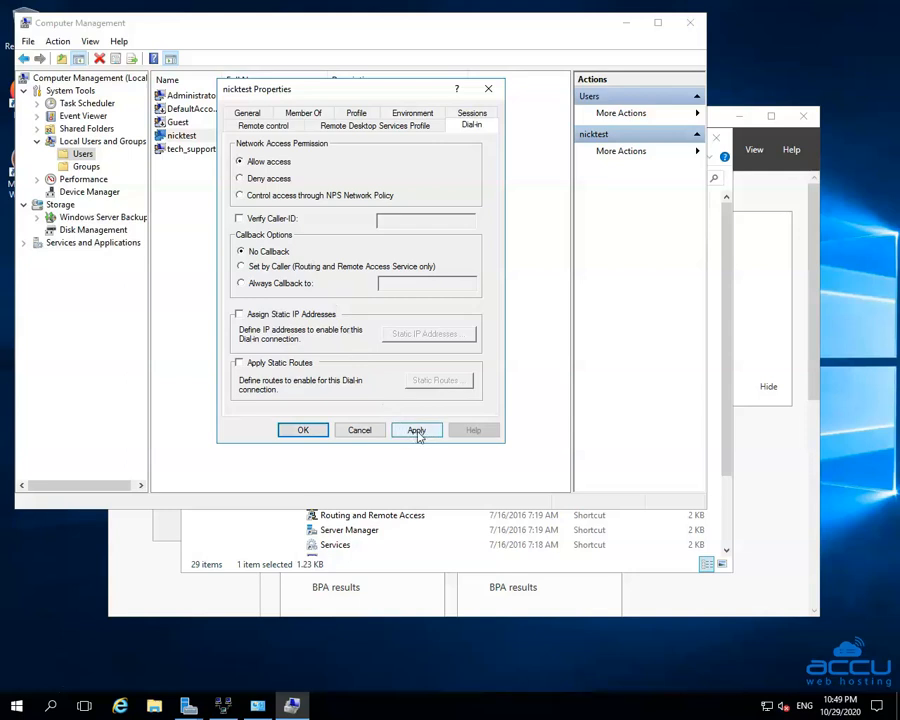
left_click(416, 430)
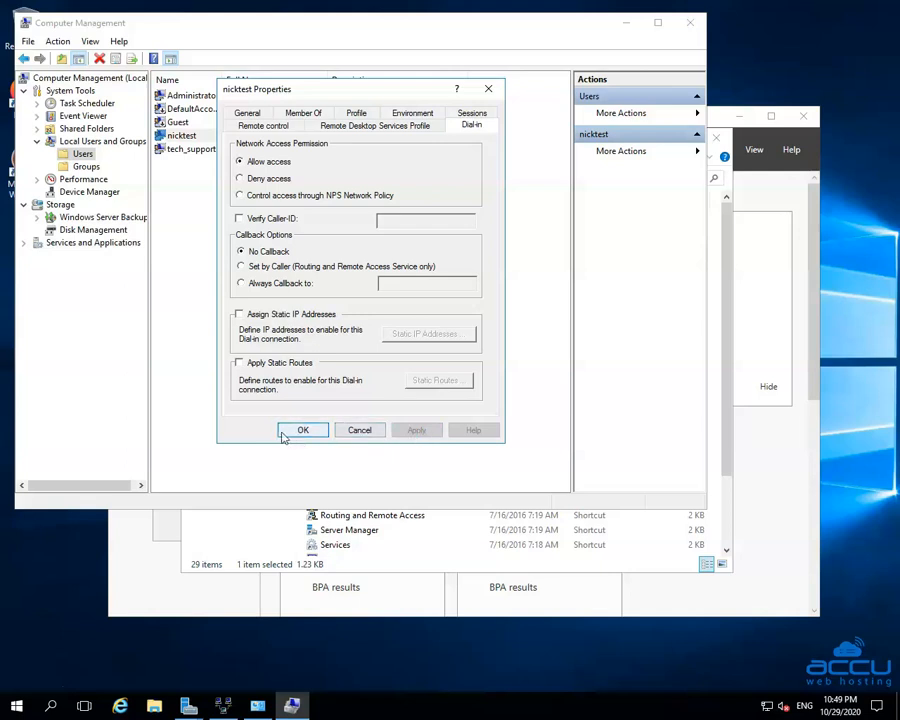
mouse_move(308, 434)
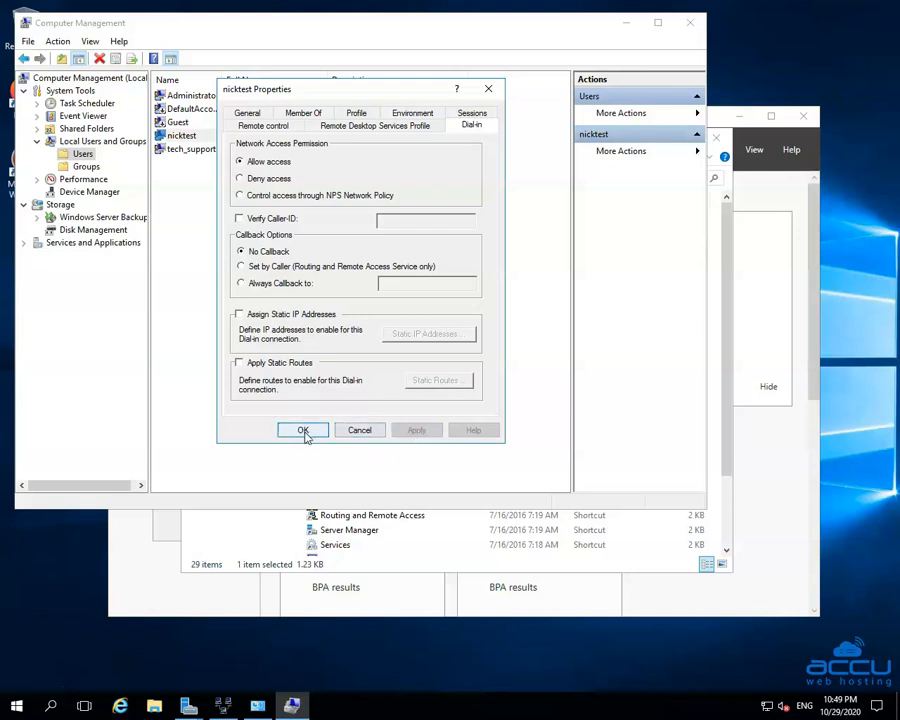
left_click(304, 430)
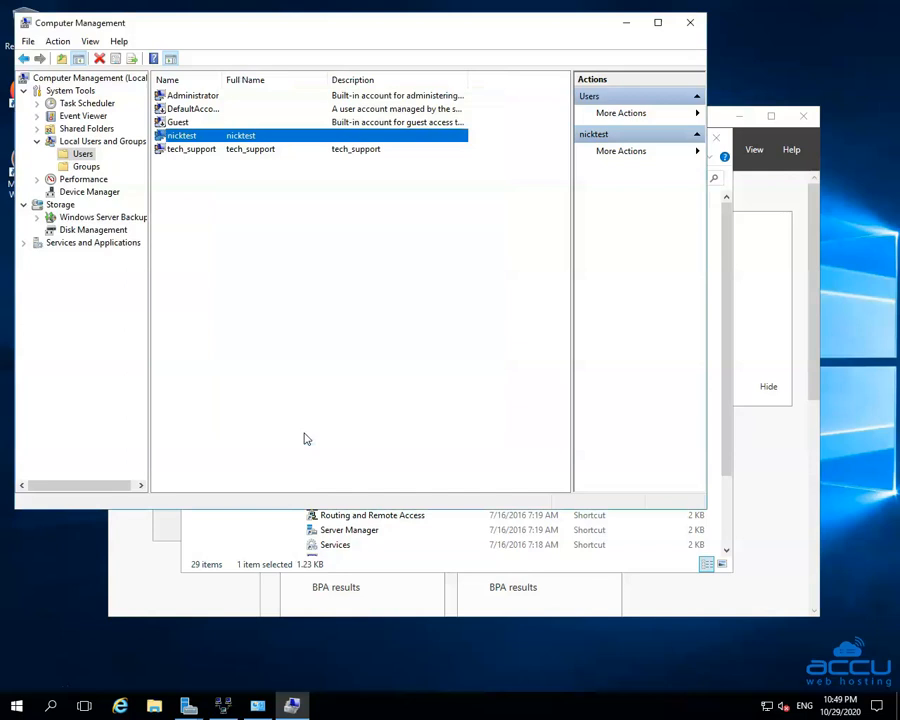
mouse_move(152, 278)
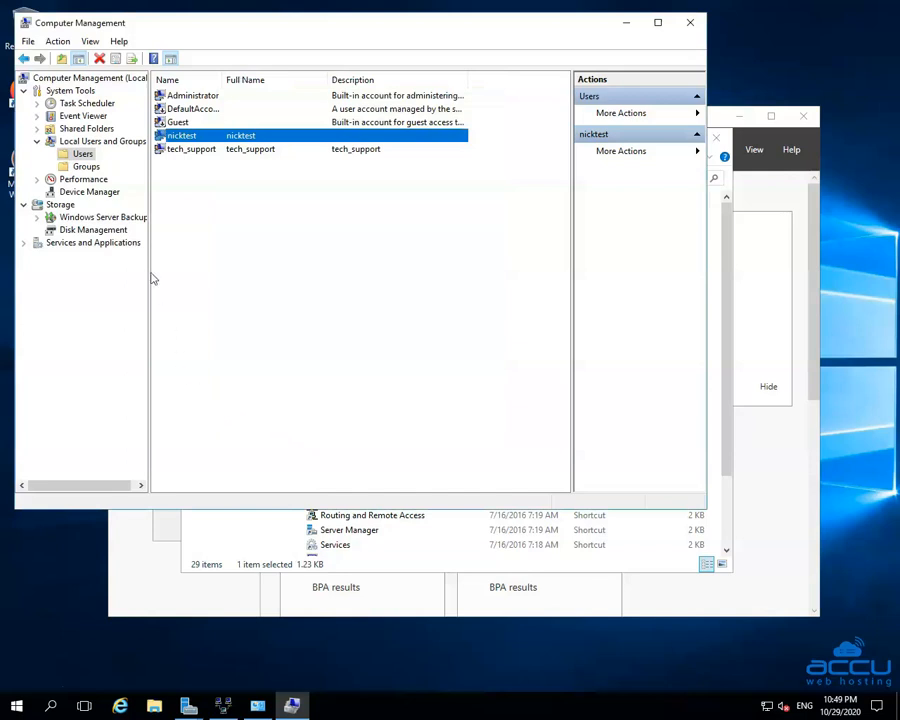
mouse_move(160, 168)
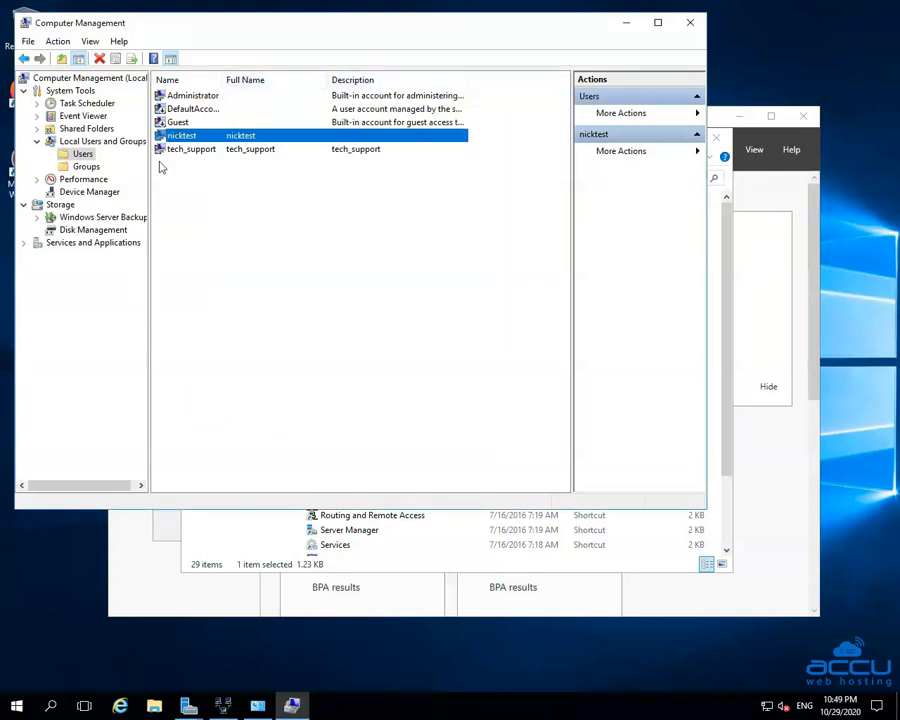